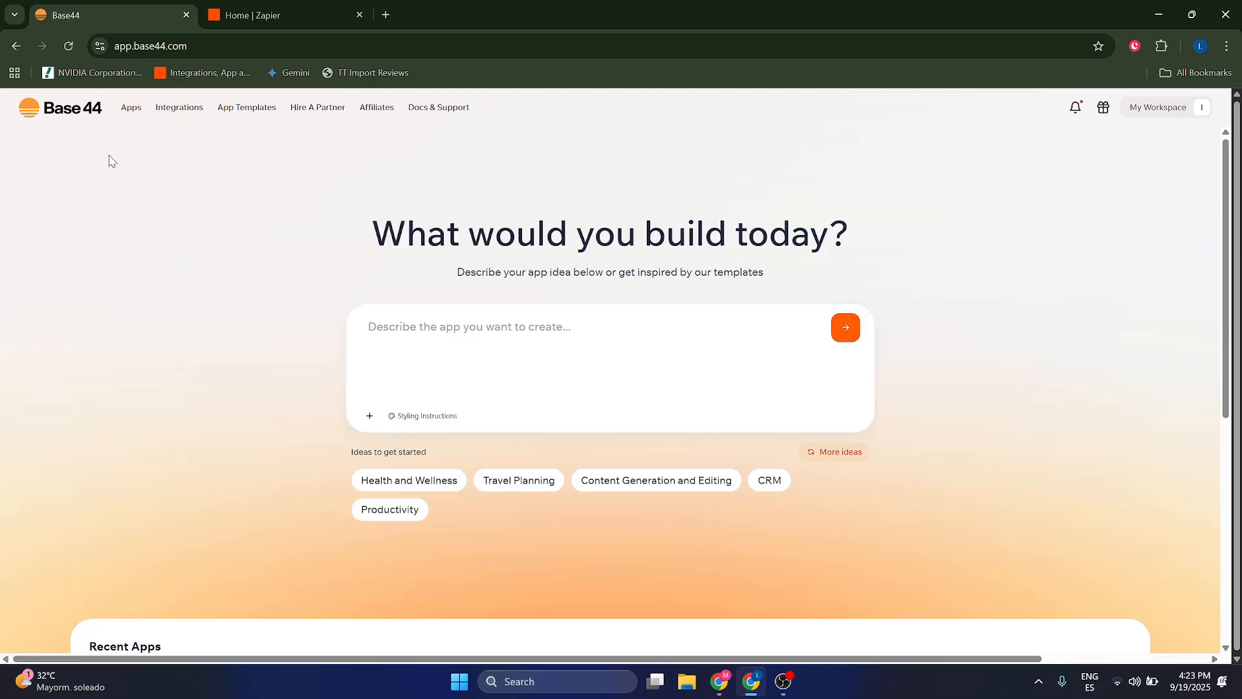
mouse_move(130, 113)
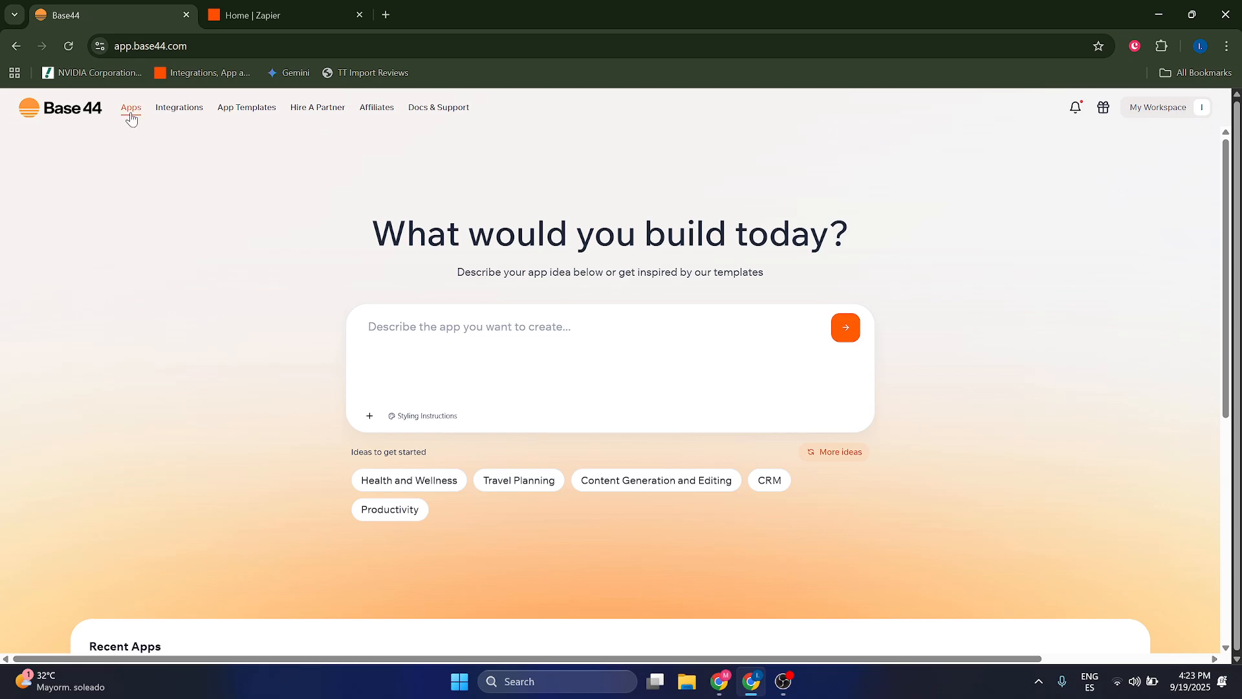
Search Base44 integrations for 'paypal', find no match, and return to the apps list.
click(131, 107)
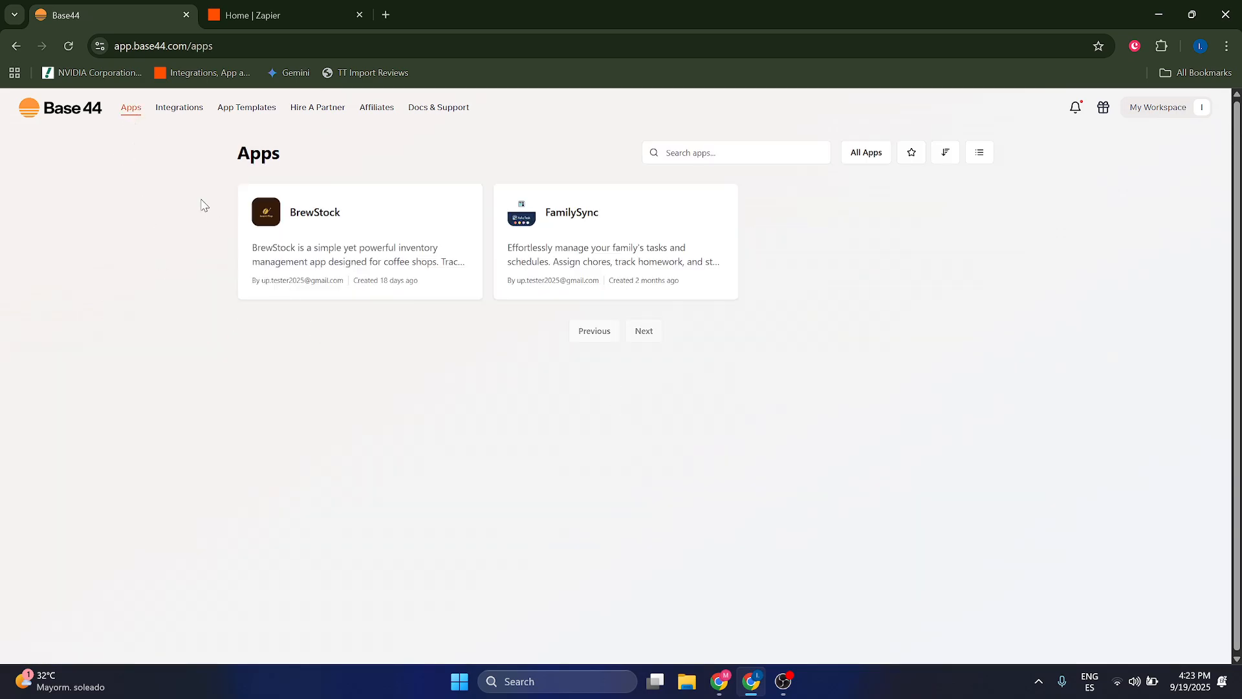
click(179, 108)
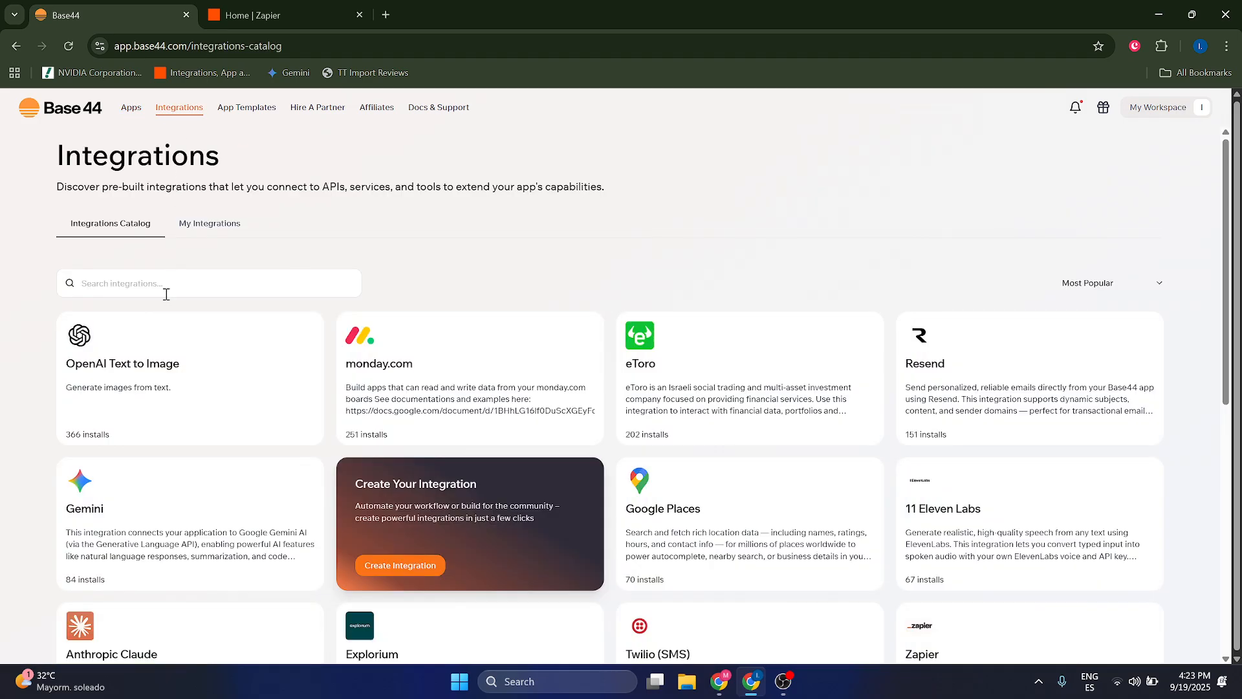
text(pi)
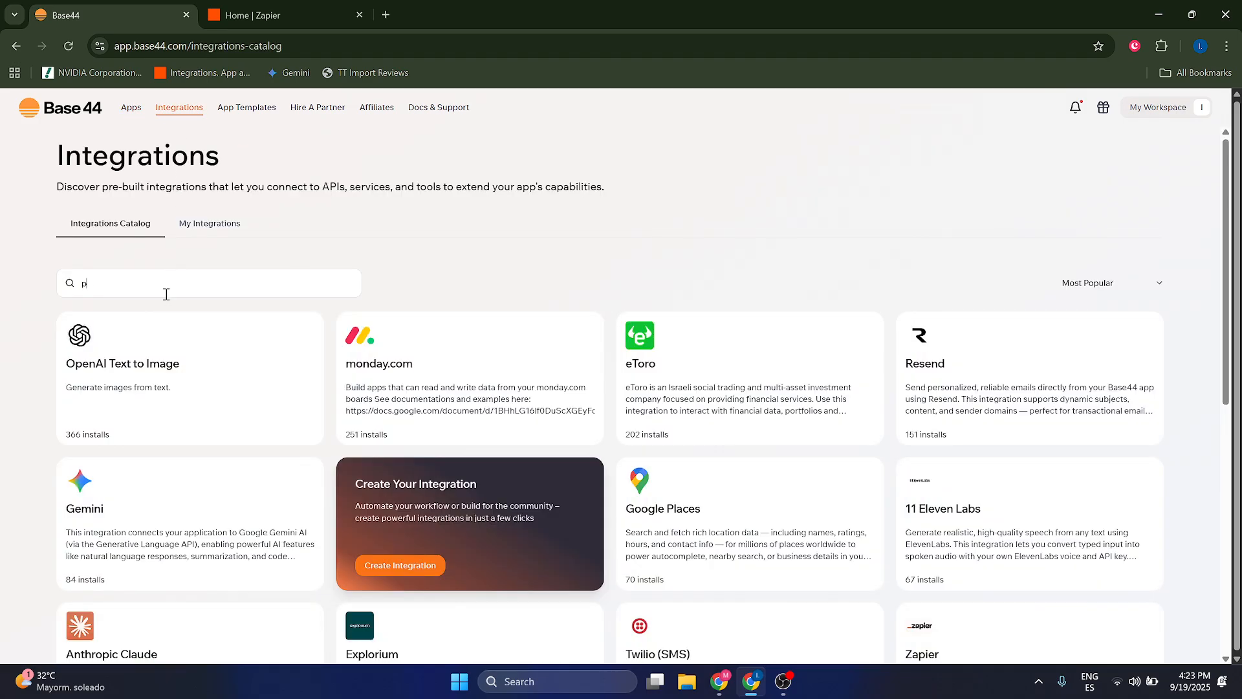
text(aypal)
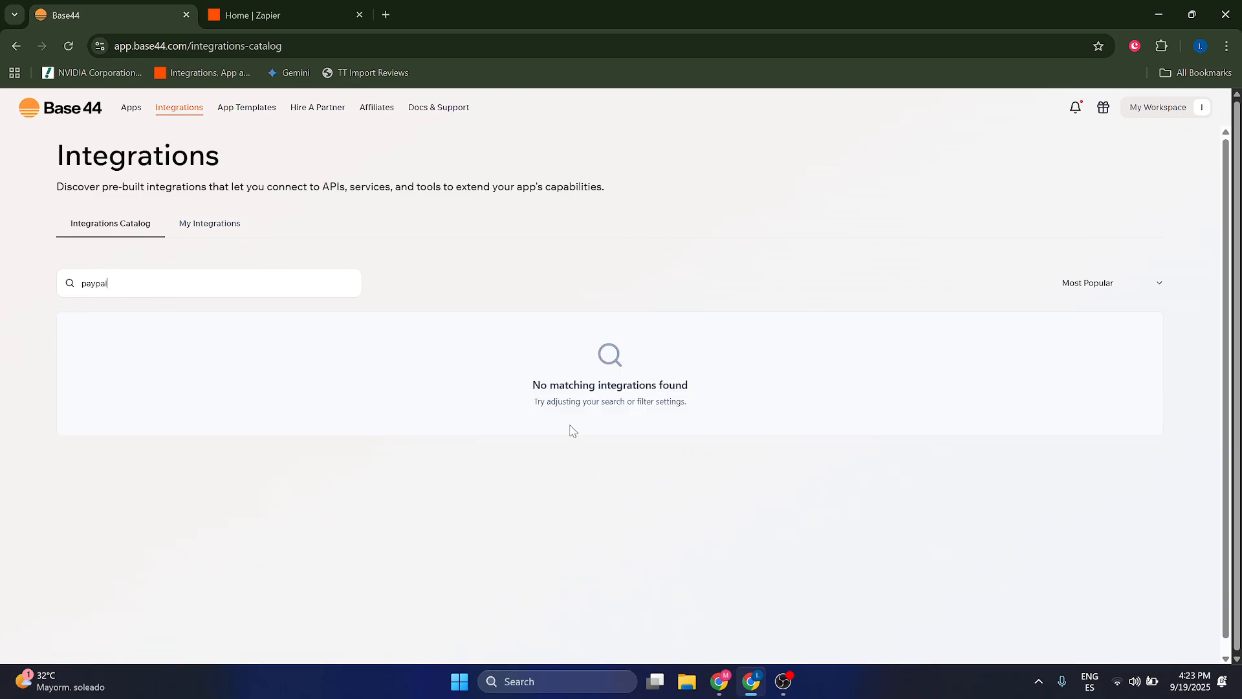
click(131, 108)
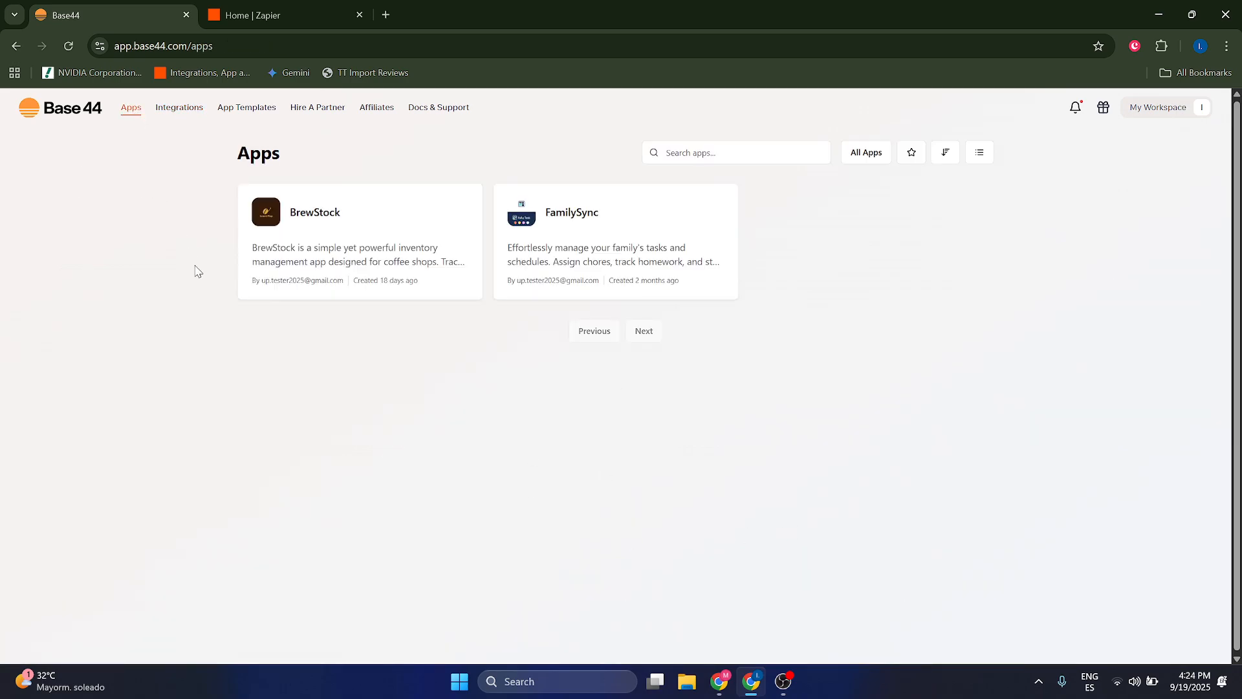
mouse_move(220, 307)
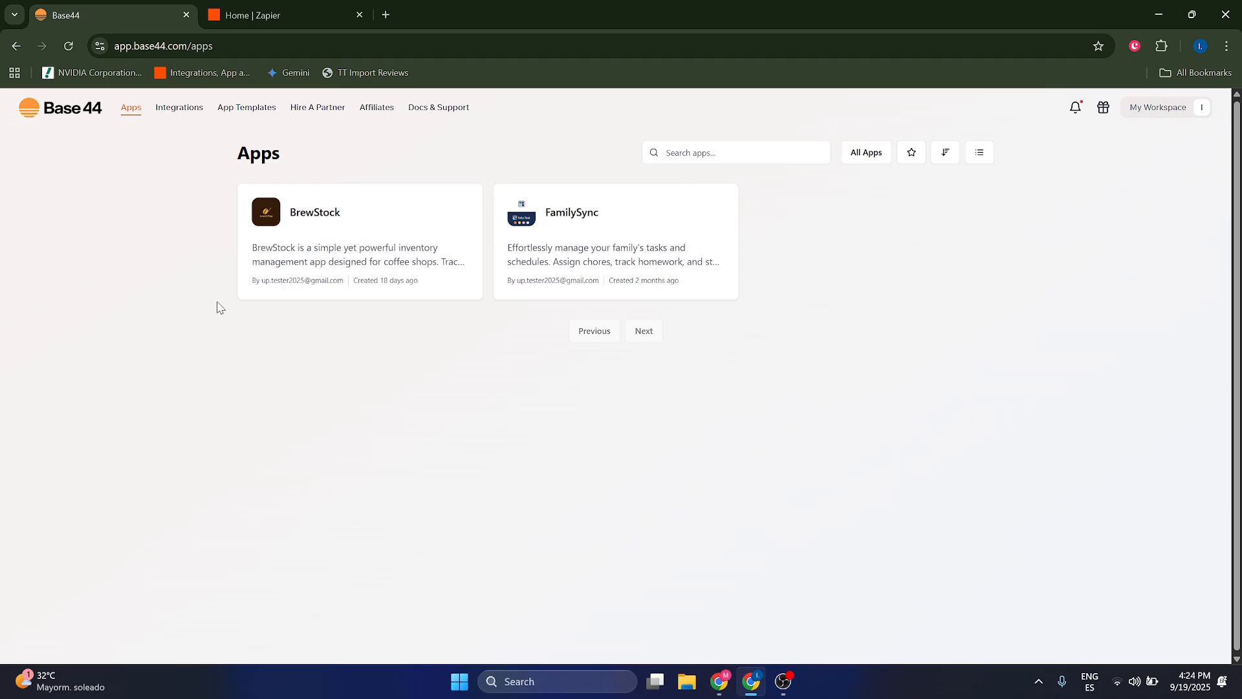
Move between the Zapier and Base44 tabs and start a new draft Zap.
click(258, 15)
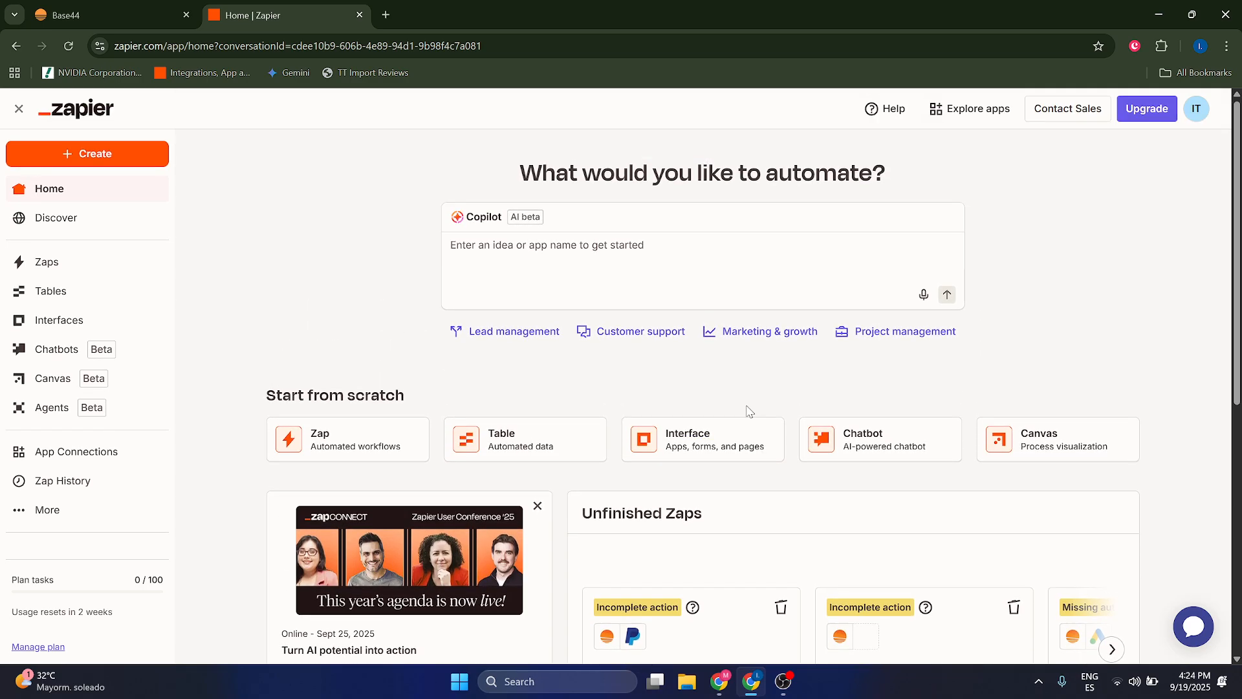
scroll(down, 3)
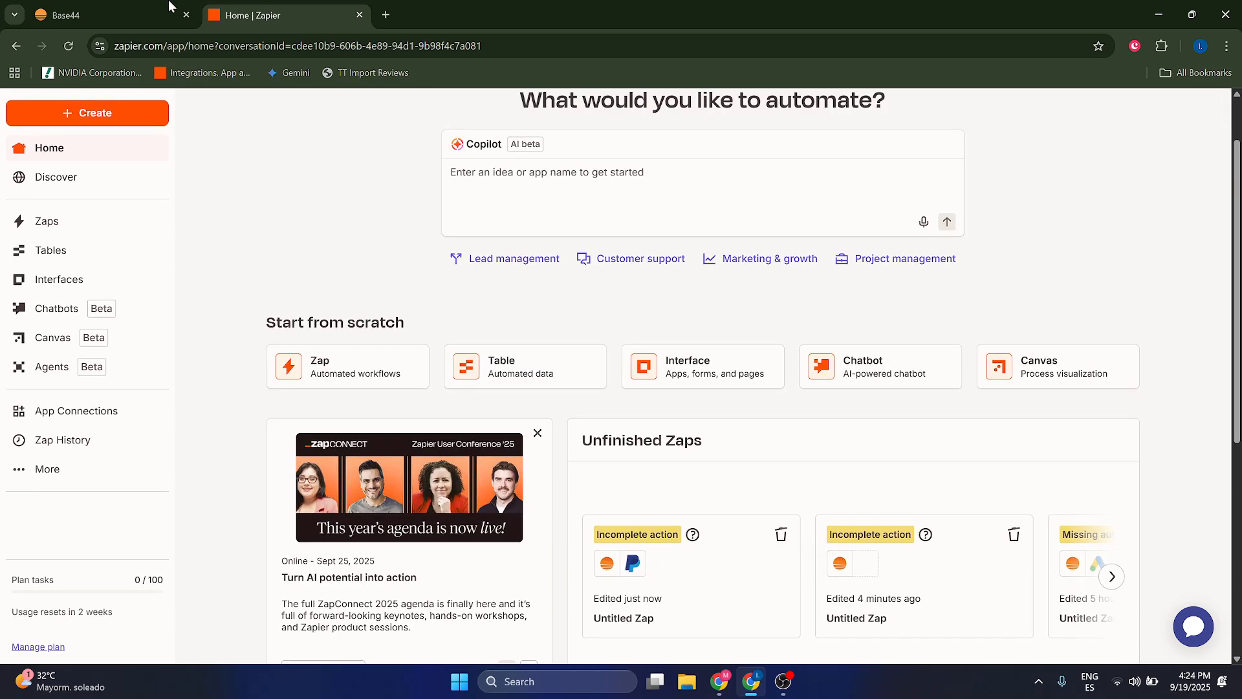
click(78, 17)
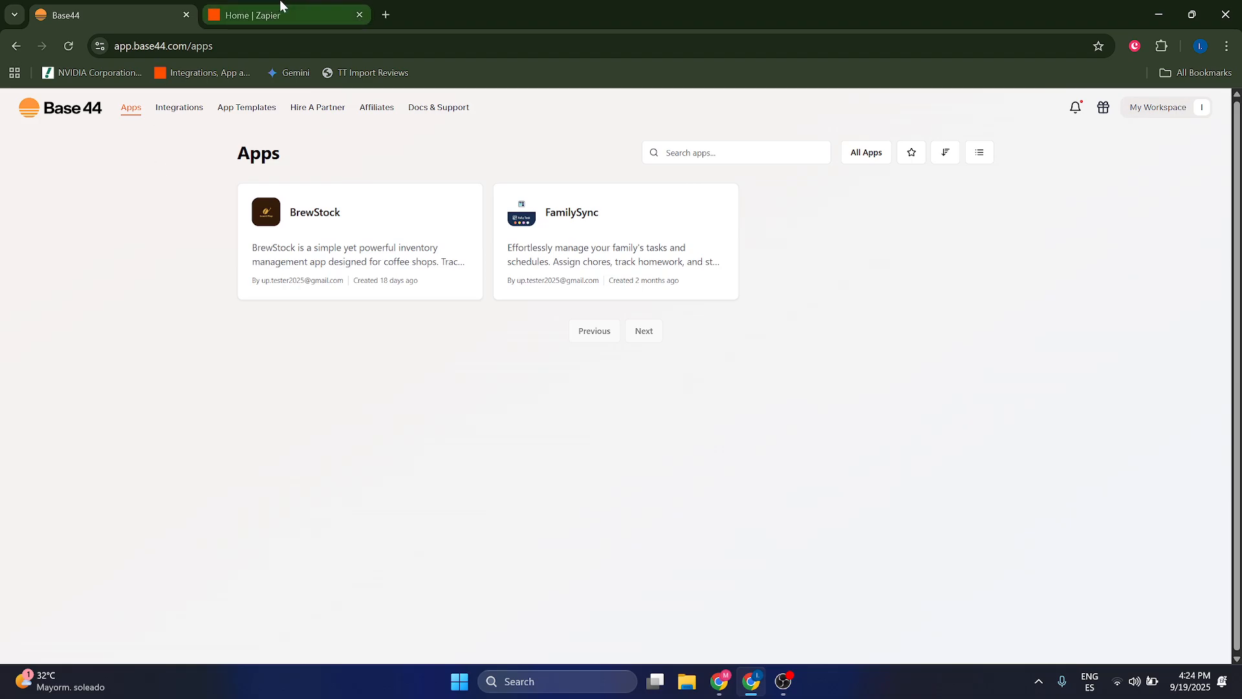
click(278, 15)
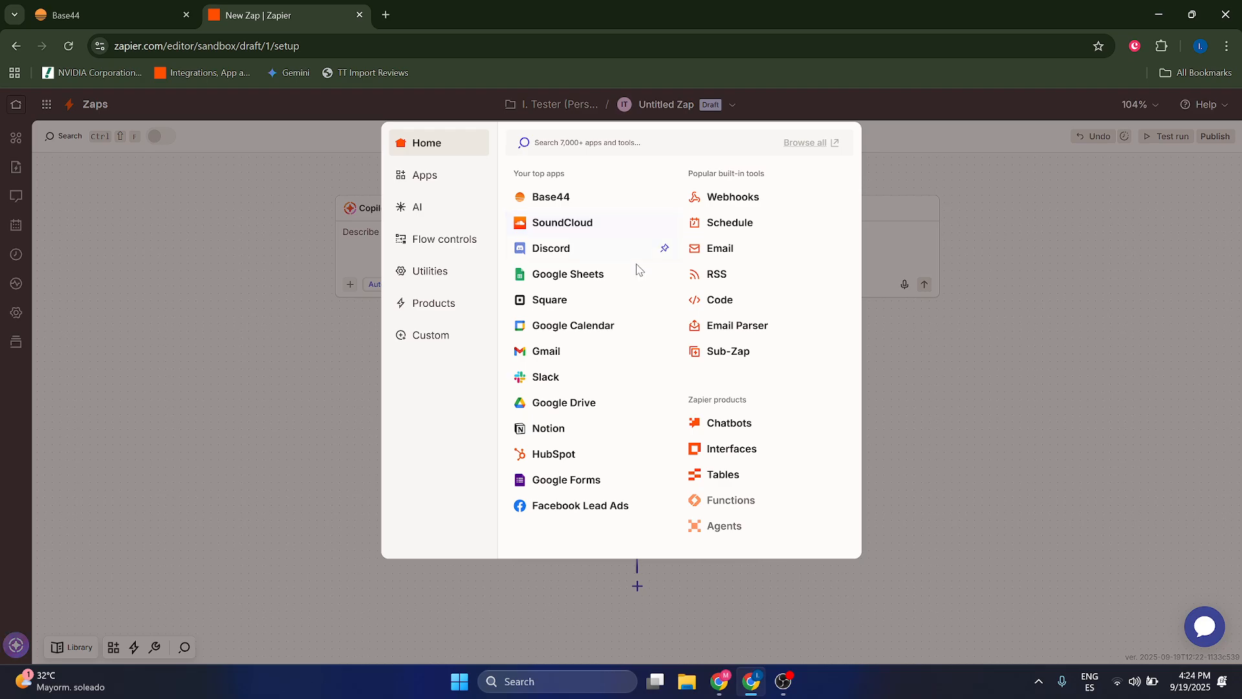
Make Base44 the trigger app with Entity Event as its trigger event.
click(550, 197)
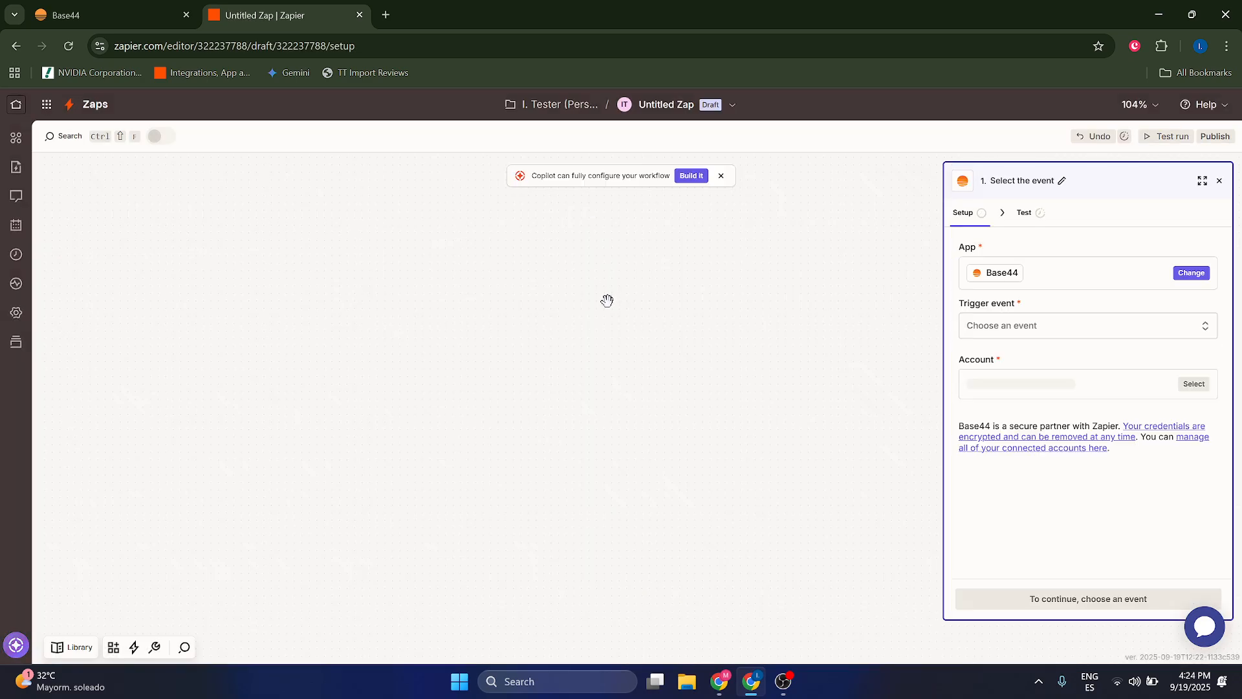
click(1087, 325)
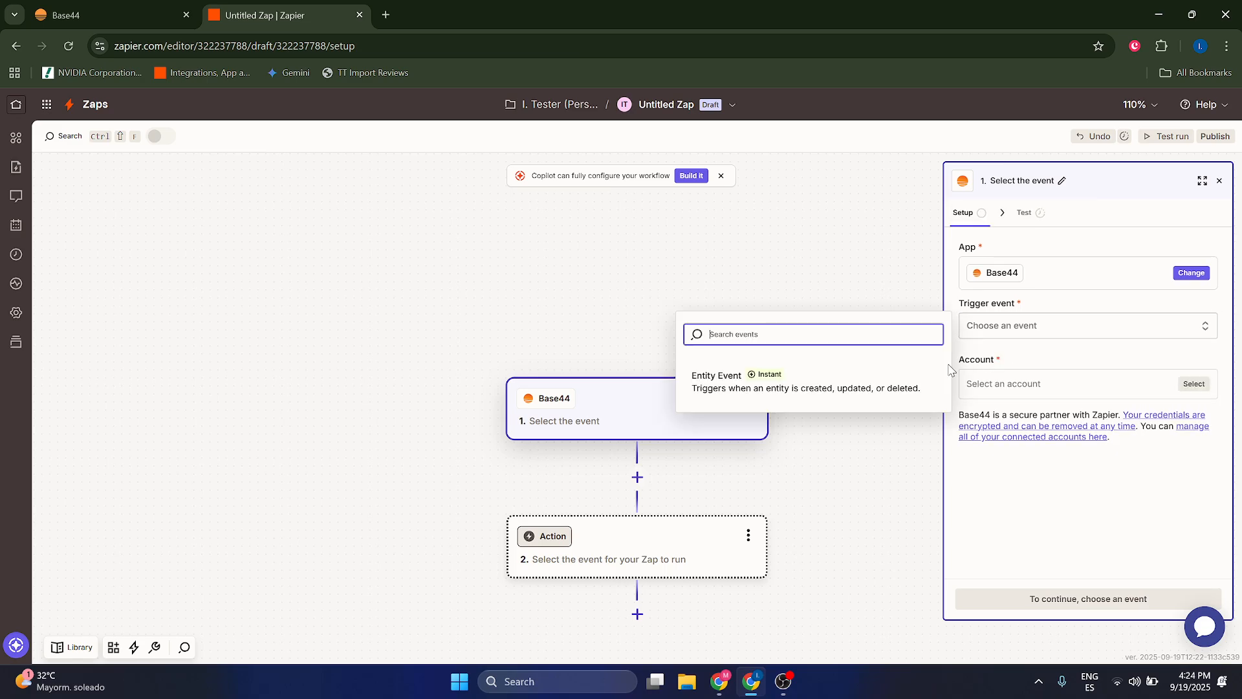
click(716, 375)
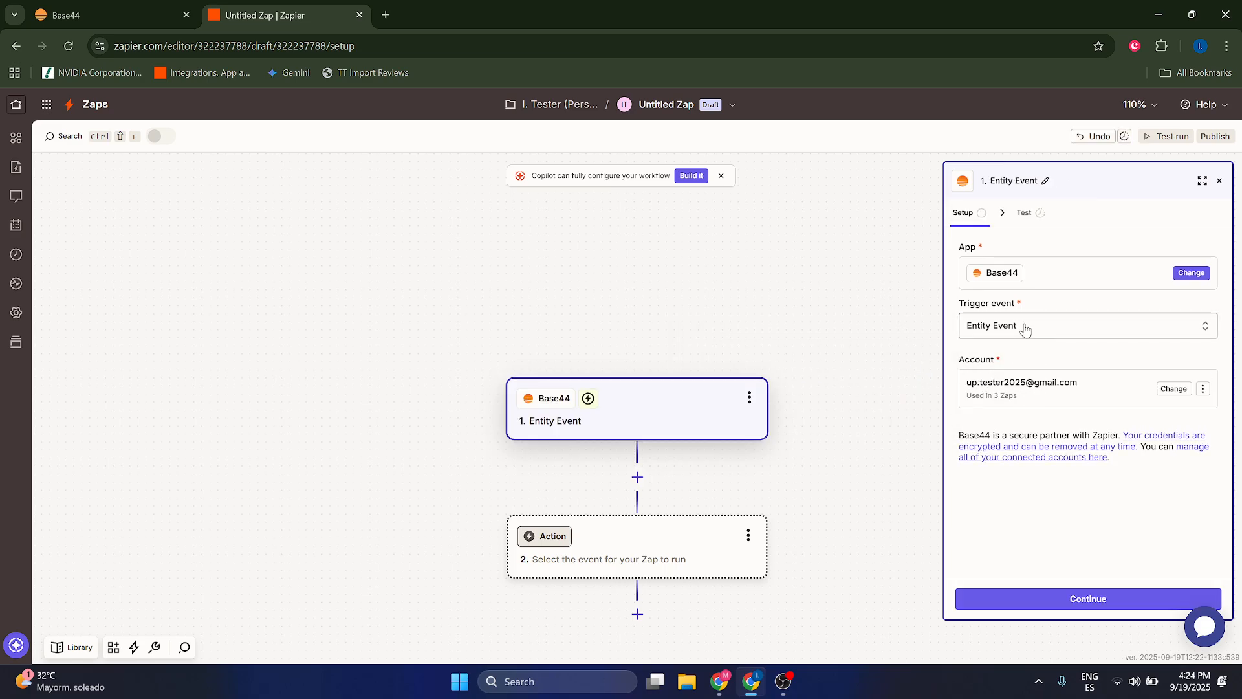
click(1087, 325)
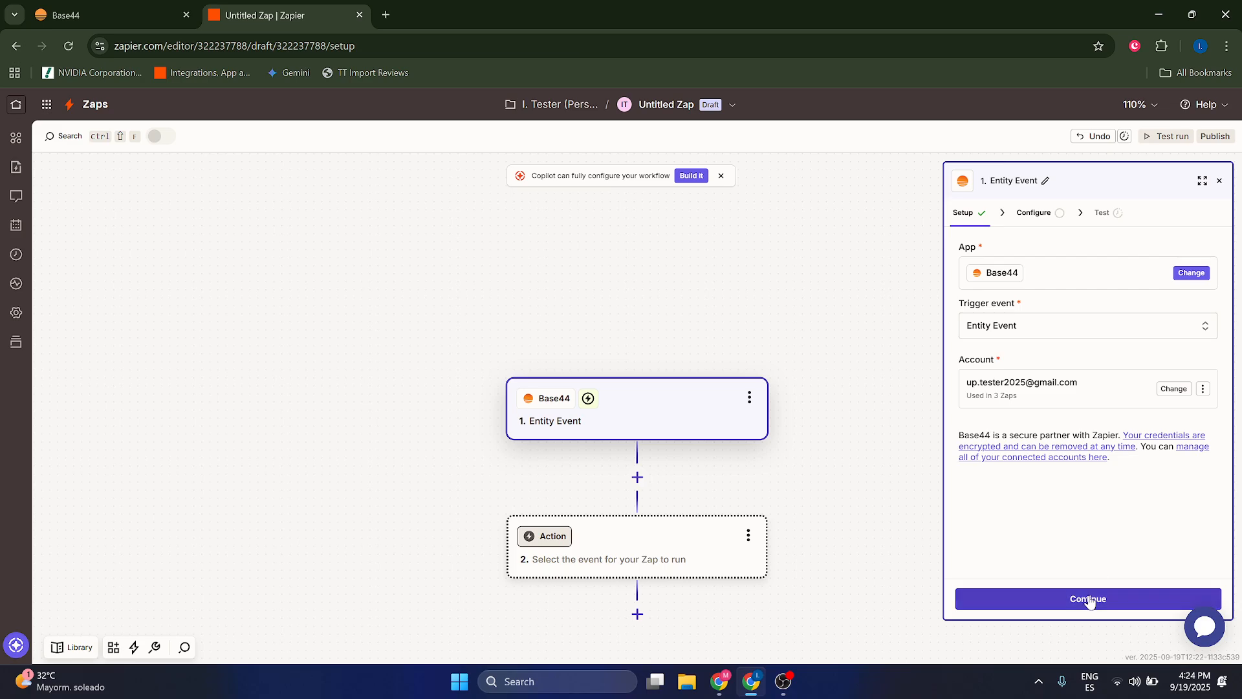
click(1088, 598)
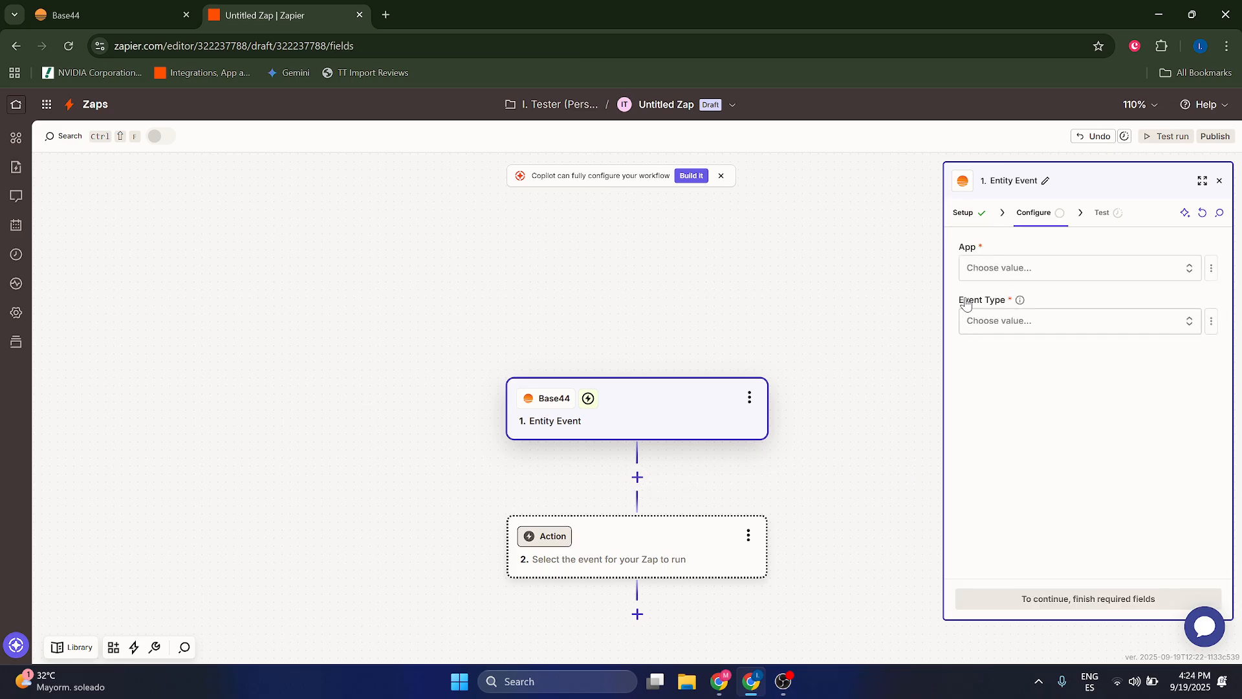
Watch the BrewStock app for Creation events and proceed to the trigger test.
click(1079, 267)
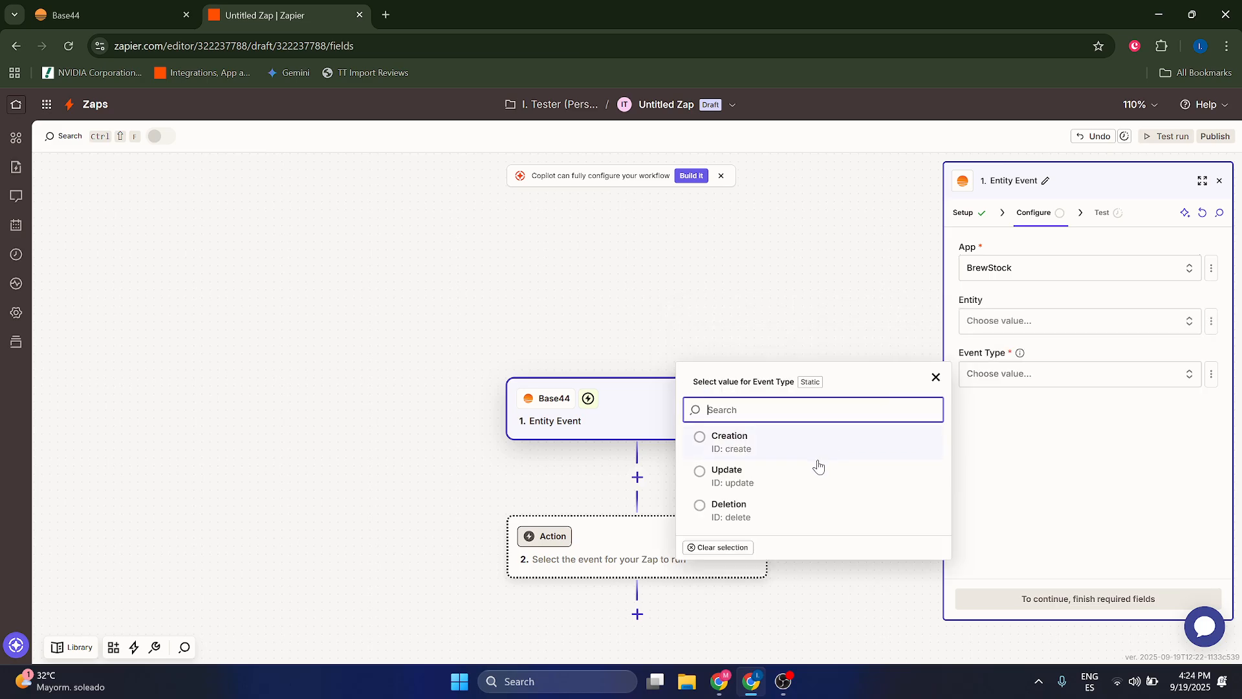
click(728, 435)
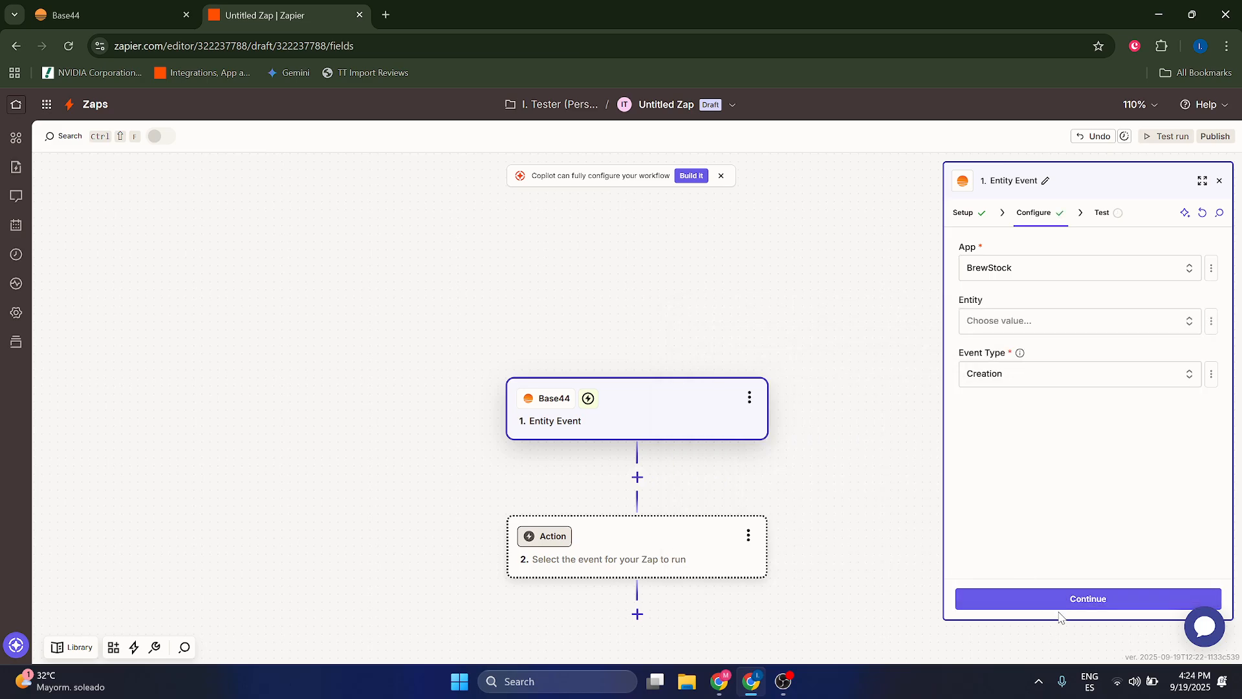
mouse_move(829, 461)
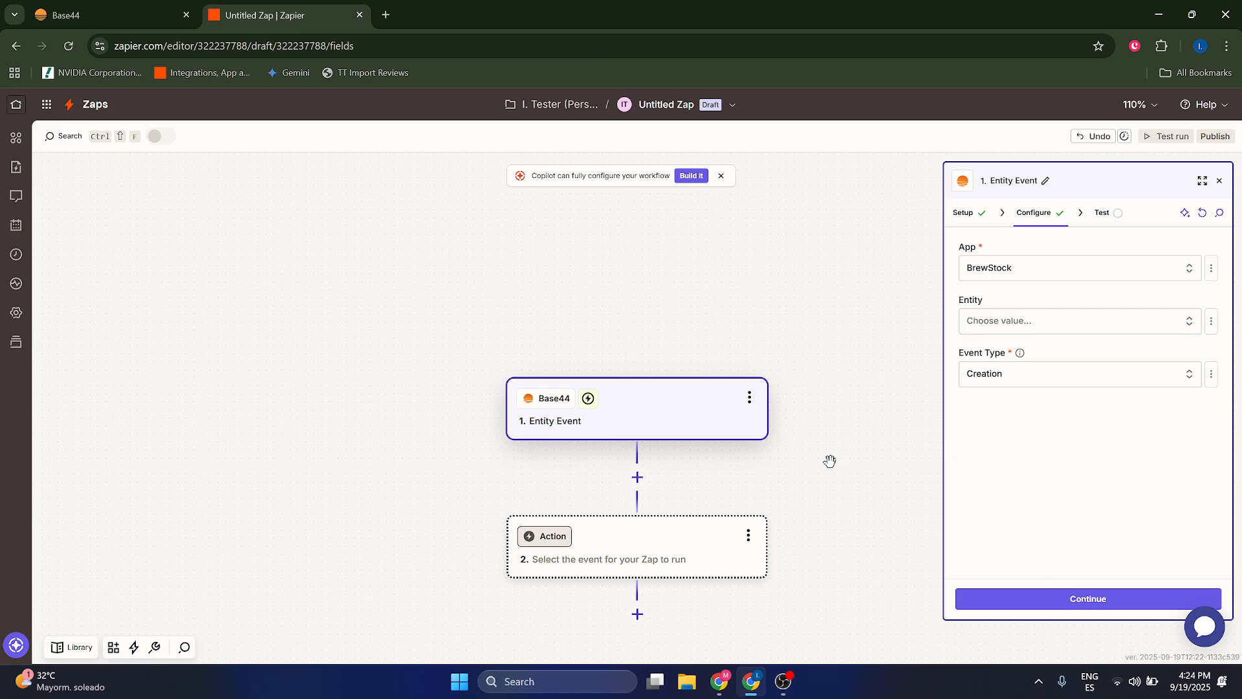
mouse_move(966, 491)
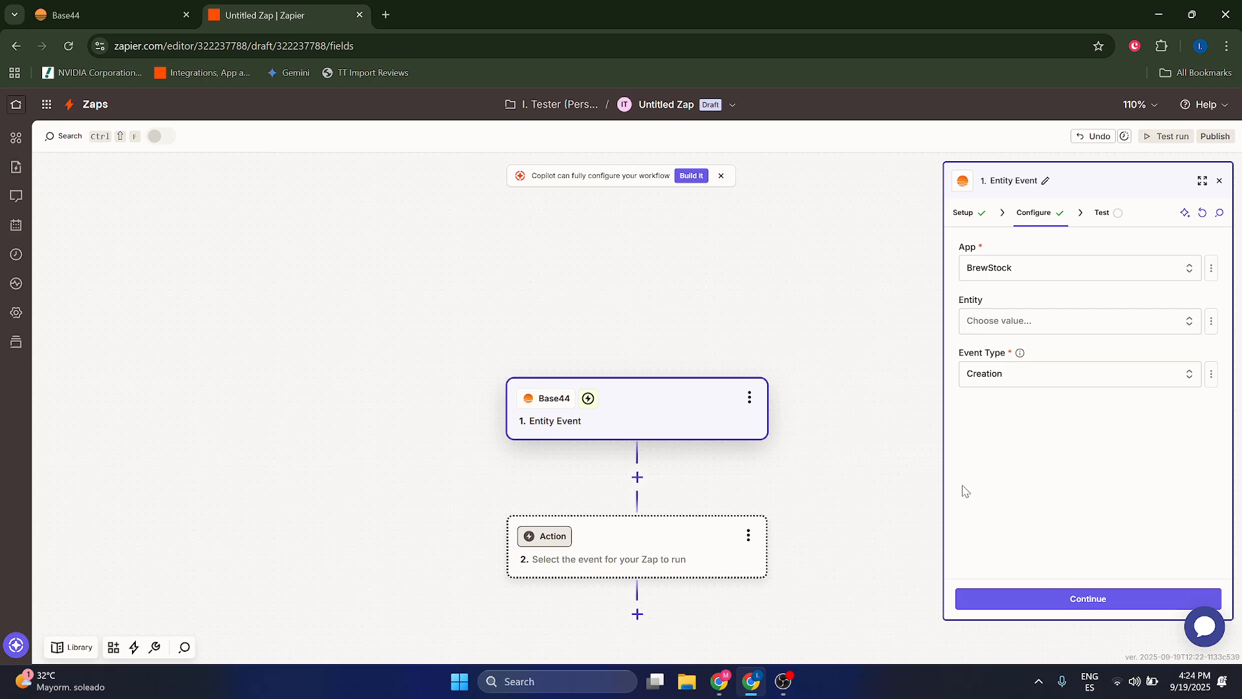
mouse_move(981, 498)
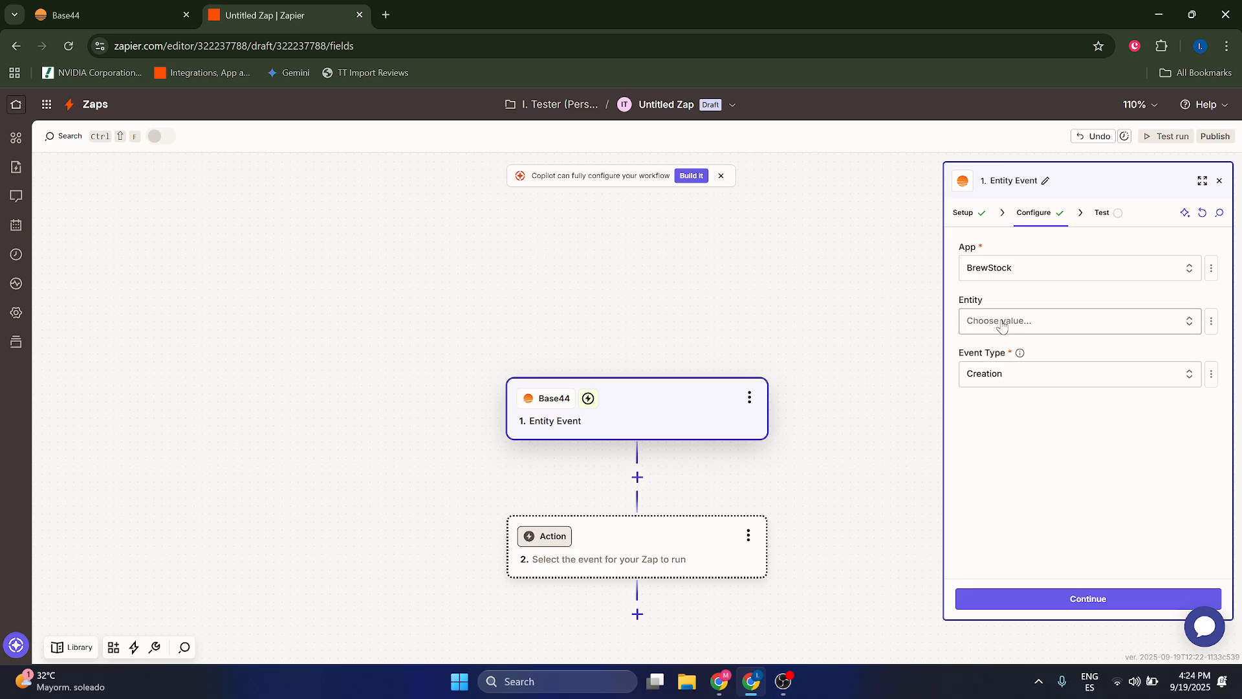
mouse_move(933, 521)
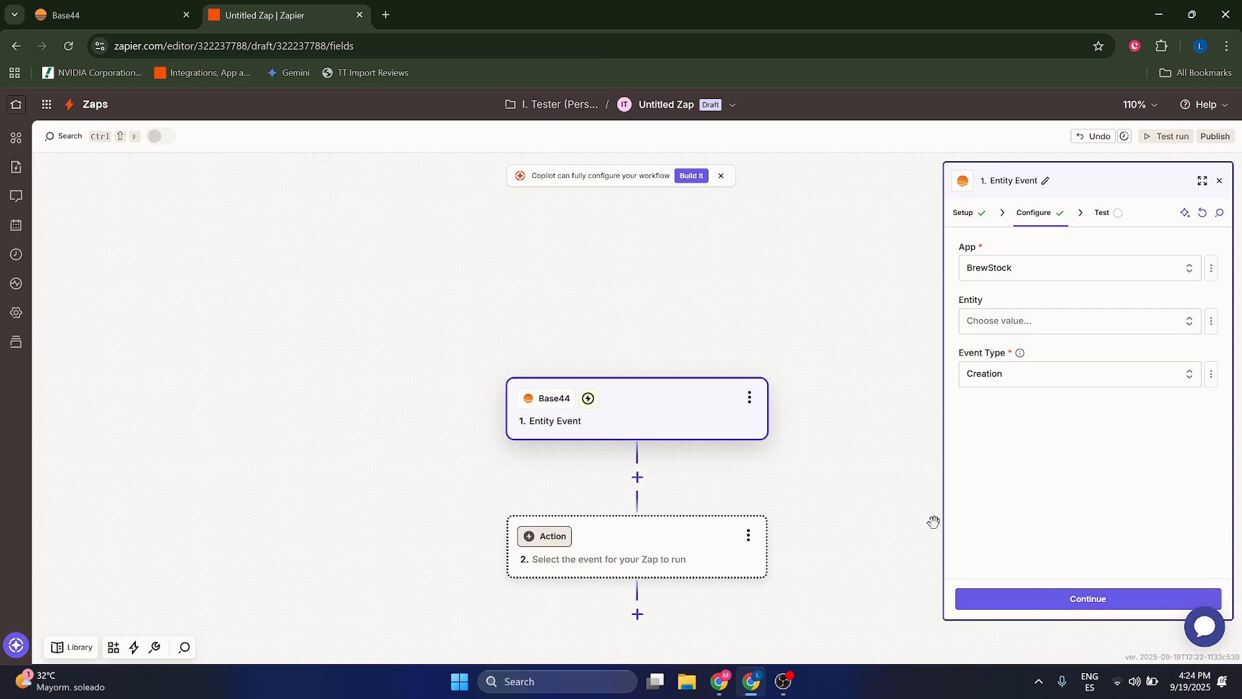
click(1087, 598)
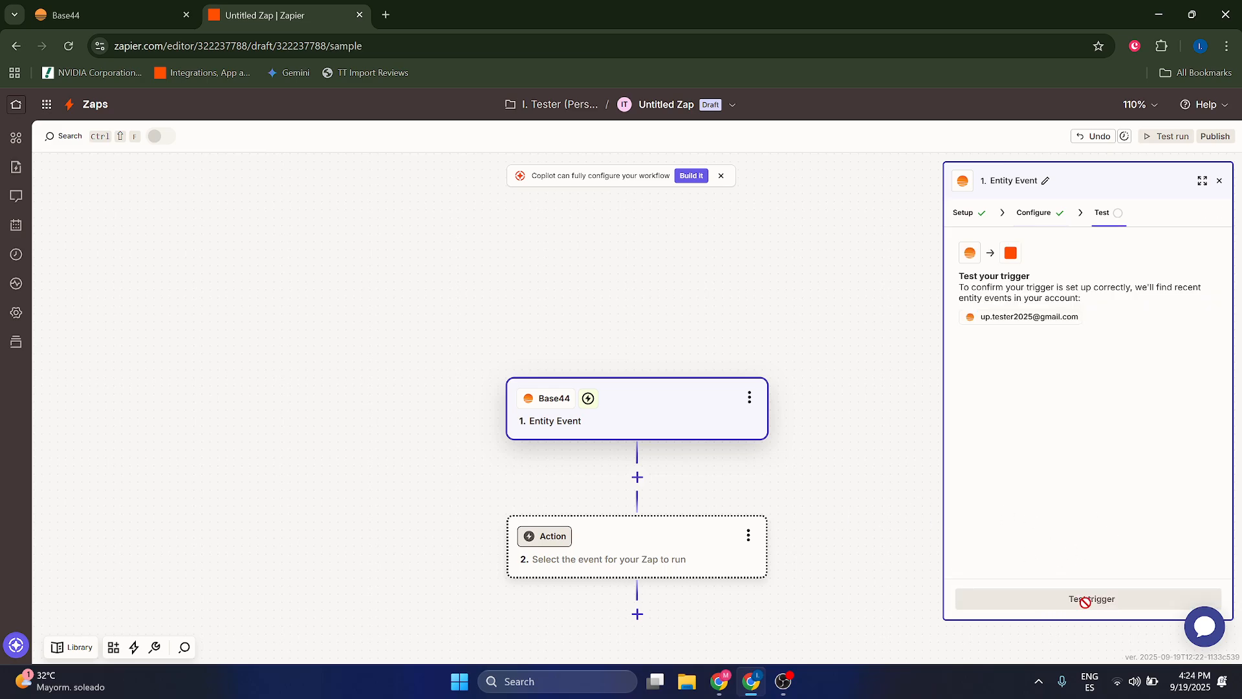
Set PayPal as the action app with Send Invoice as the action event.
click(544, 536)
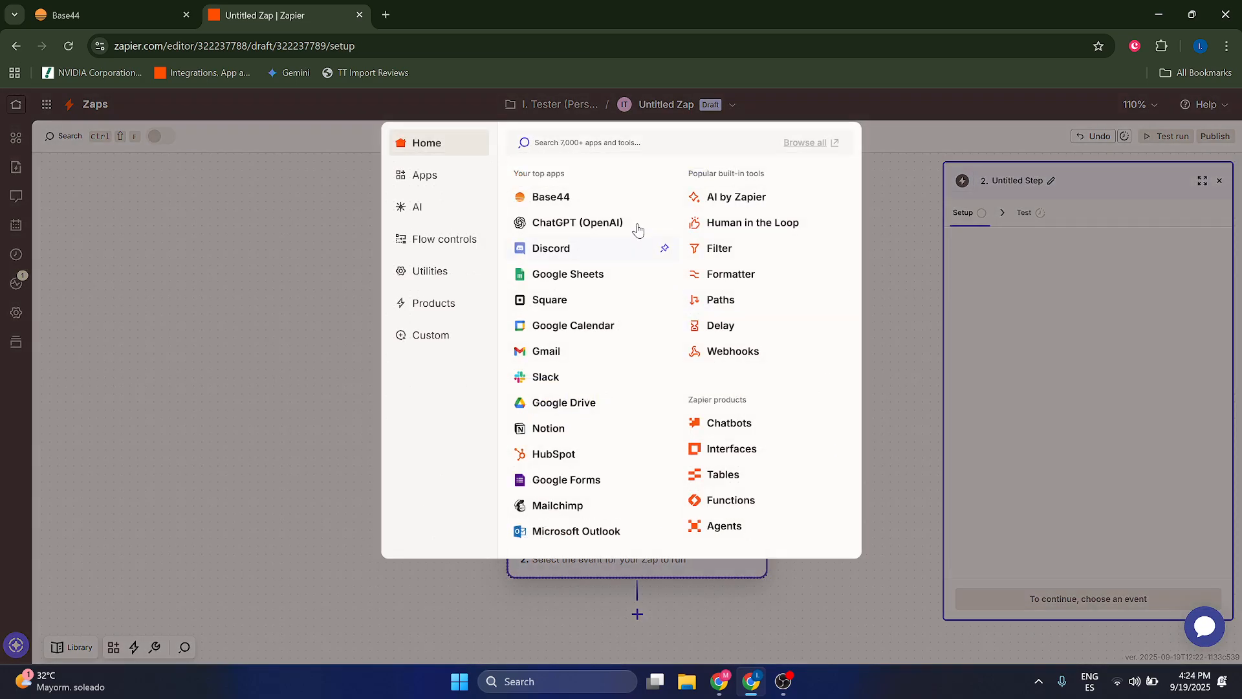
text(paypal)
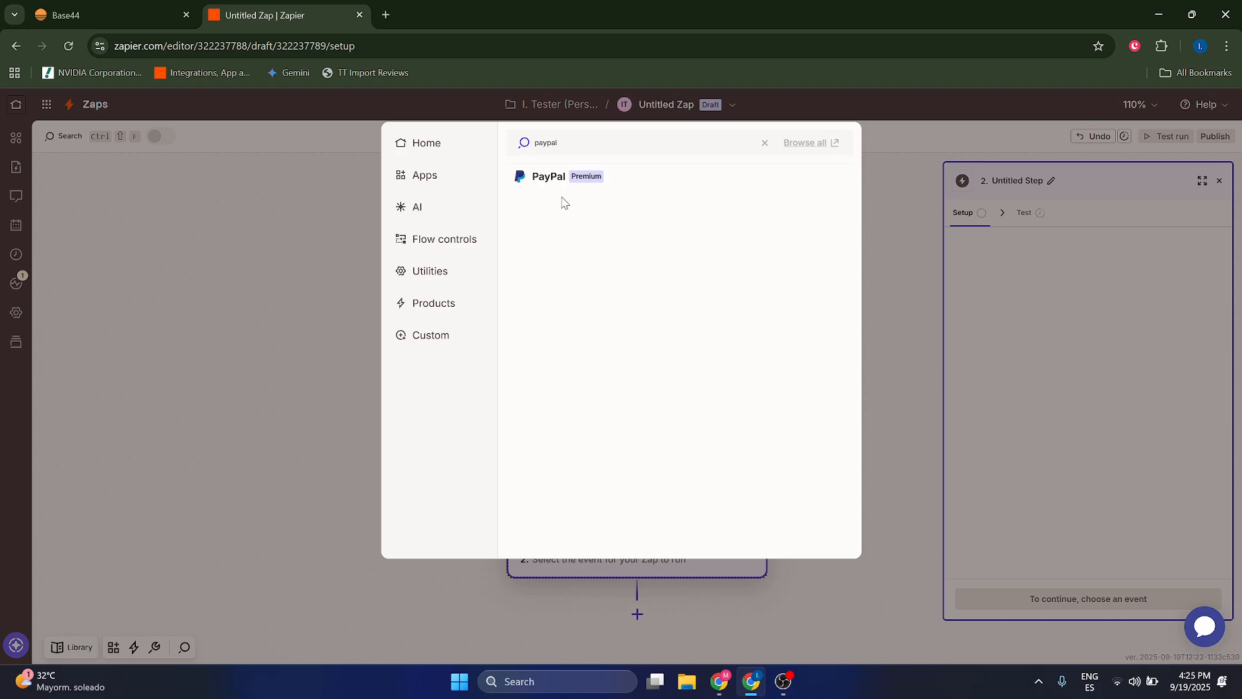
click(548, 177)
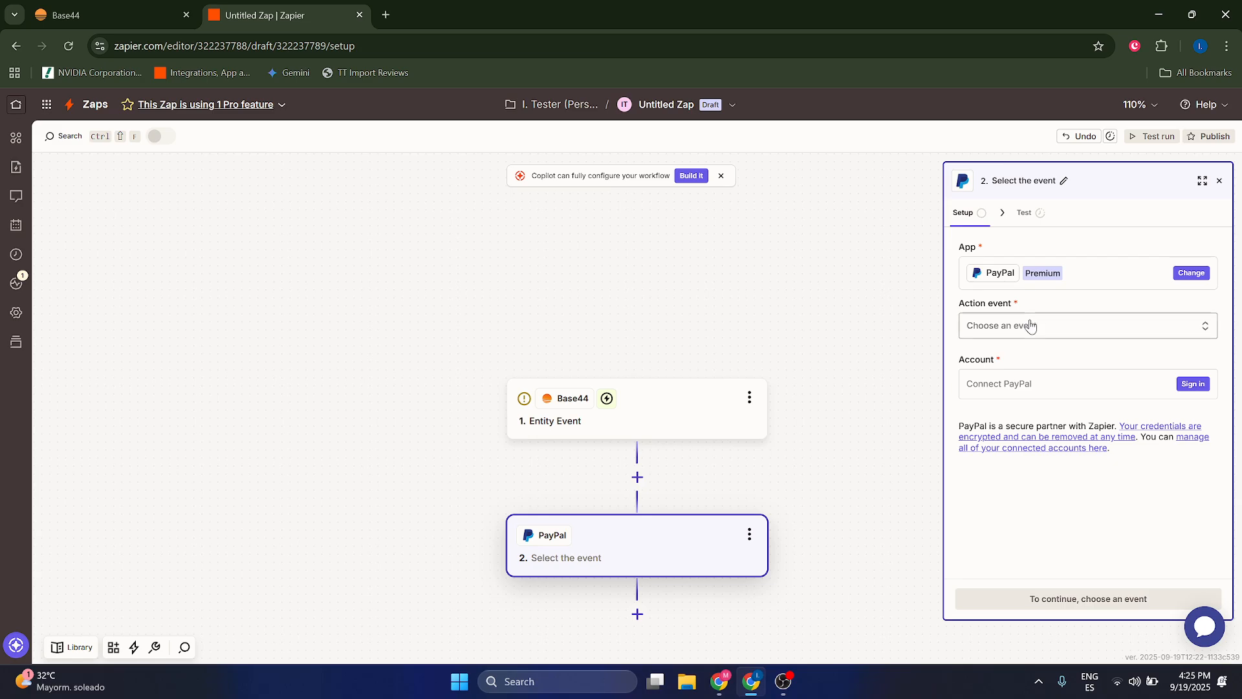
click(1087, 326)
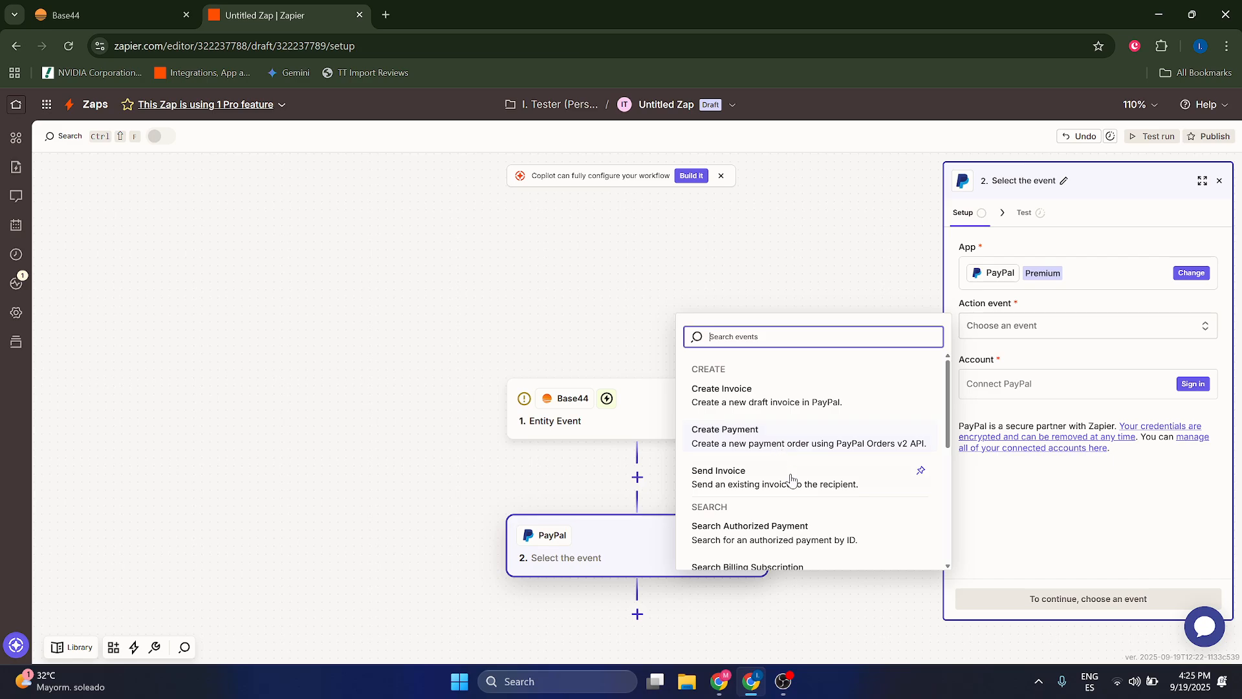
click(718, 470)
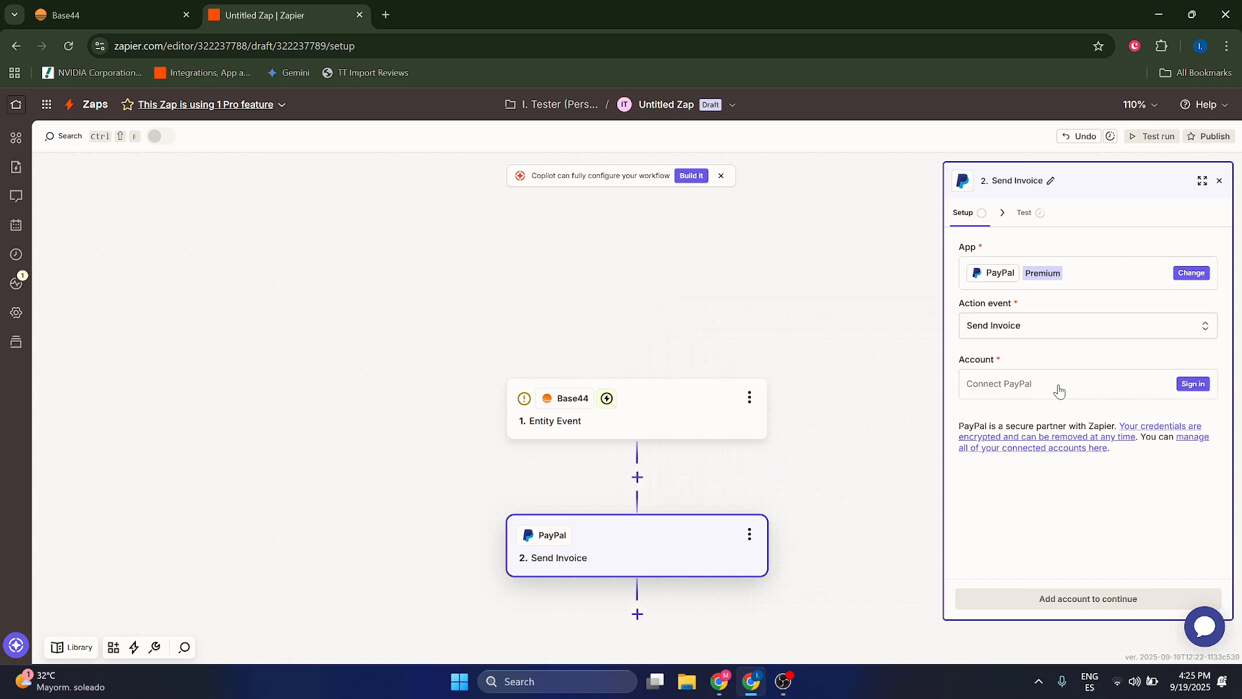
mouse_move(753, 521)
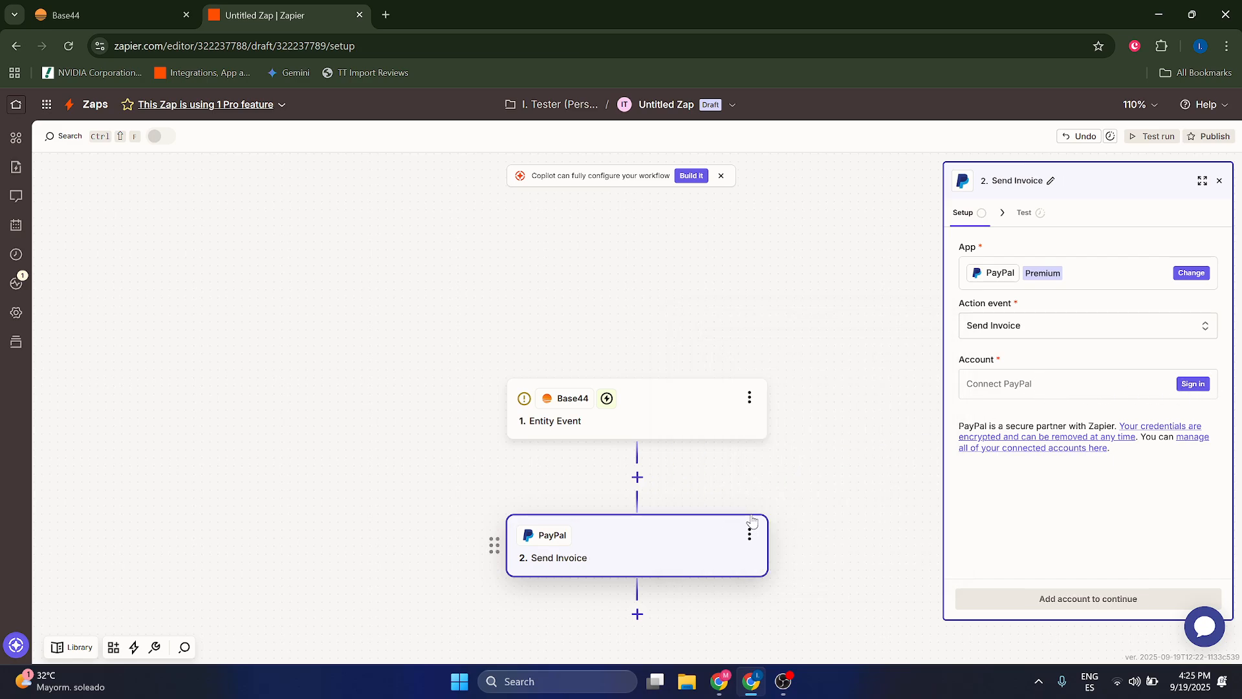